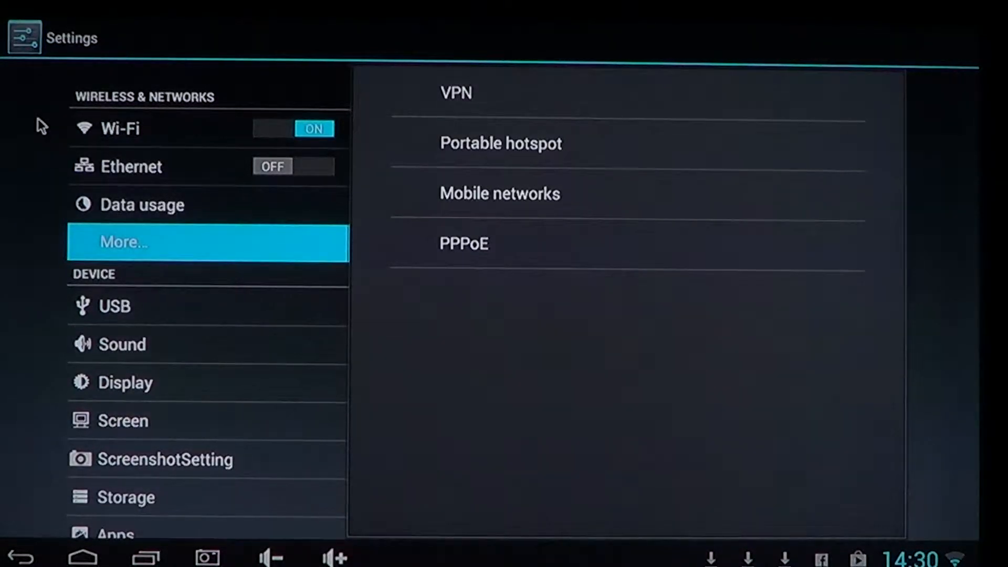
mouse_move(37, 84)
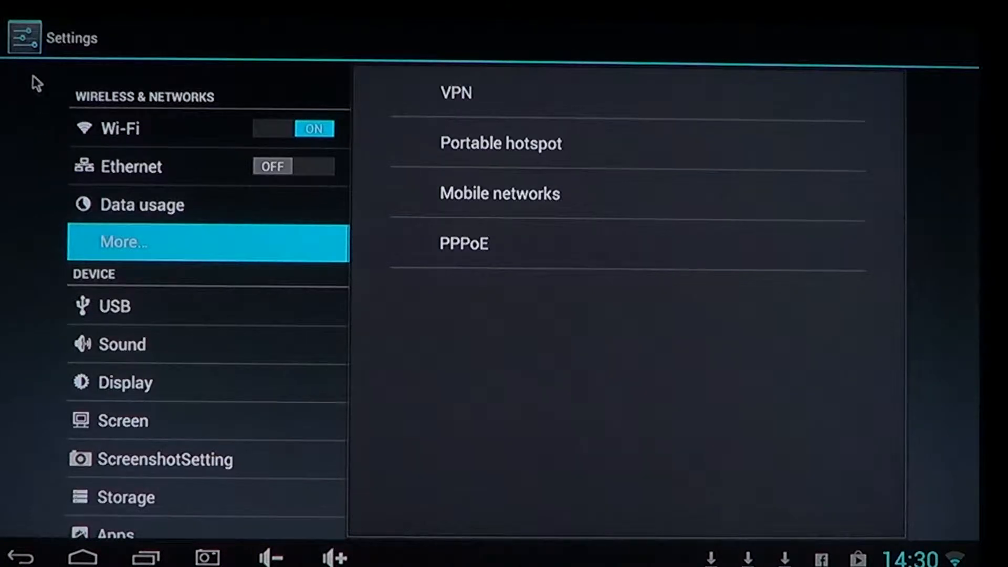
mouse_move(376, 174)
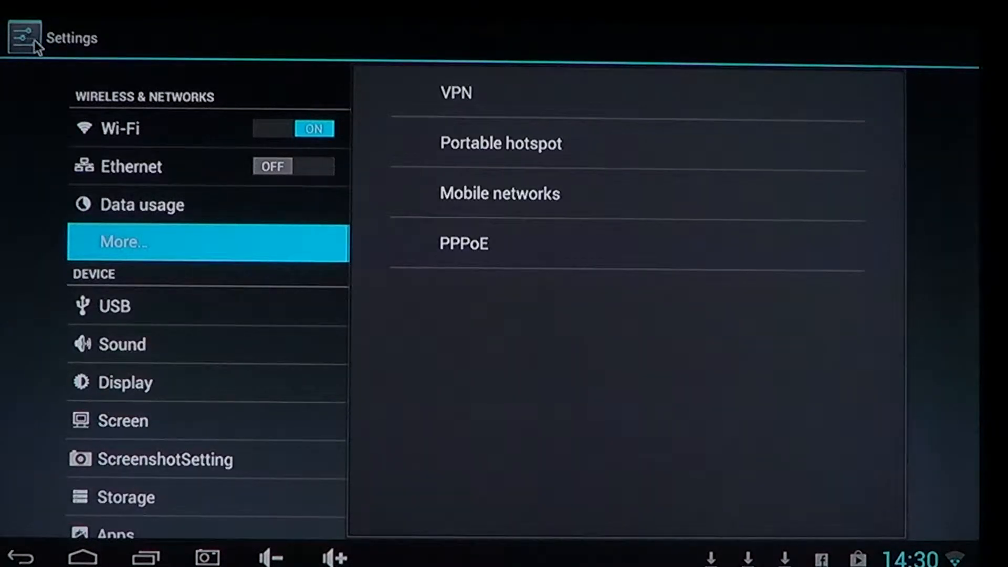
mouse_move(18, 169)
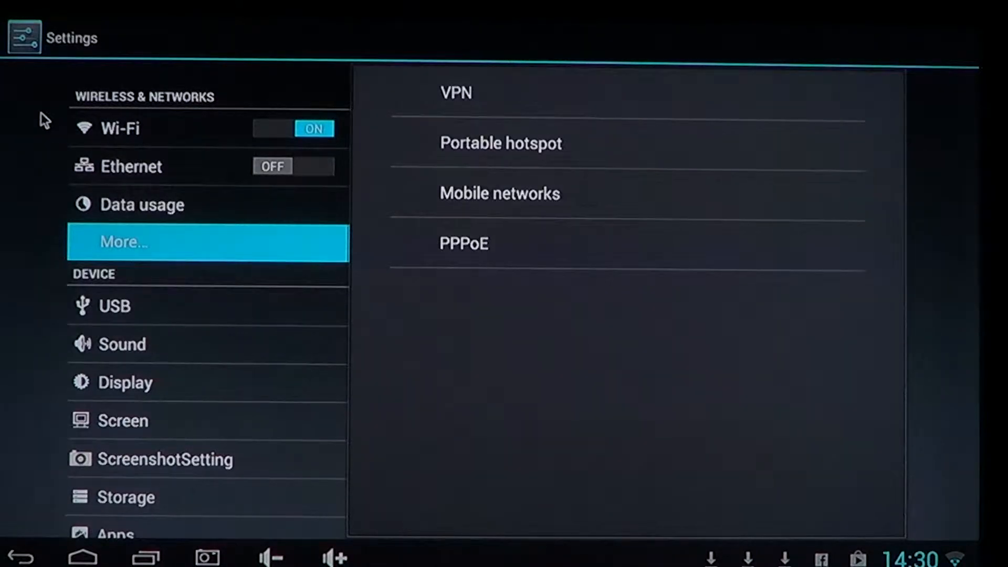
mouse_move(273, 38)
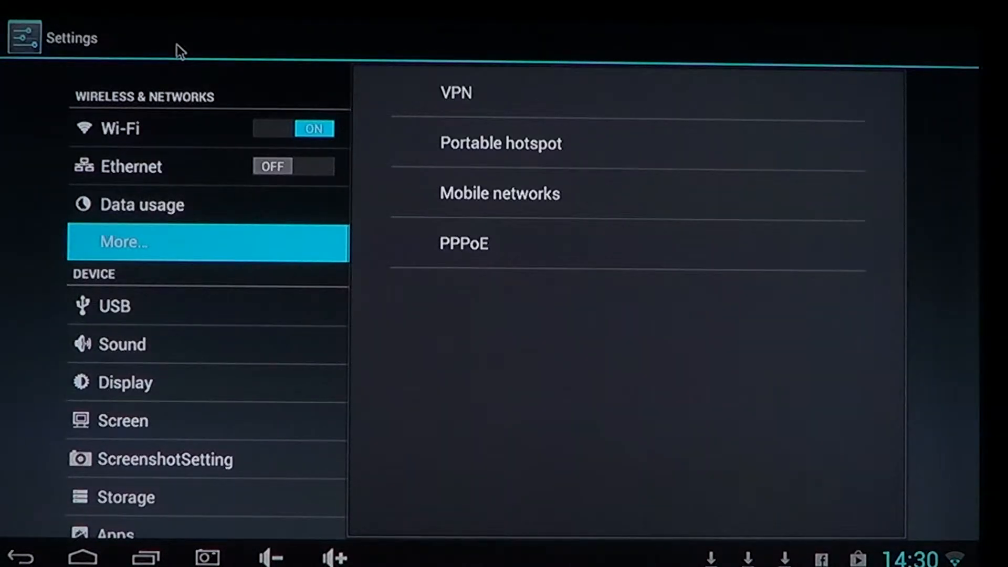
- Return to the home screen and open the app drawer listing both Settings apps
click(79, 557)
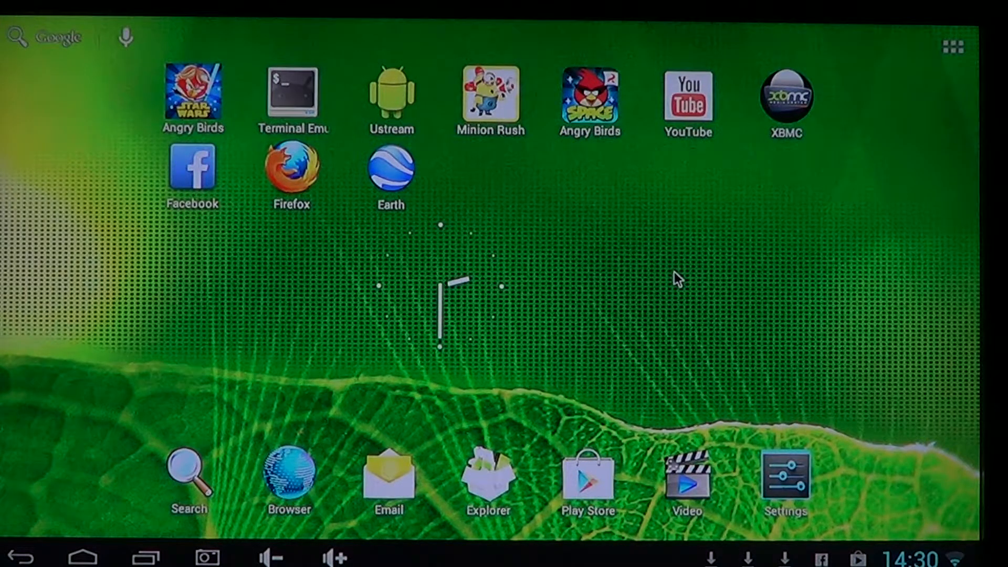
mouse_move(953, 50)
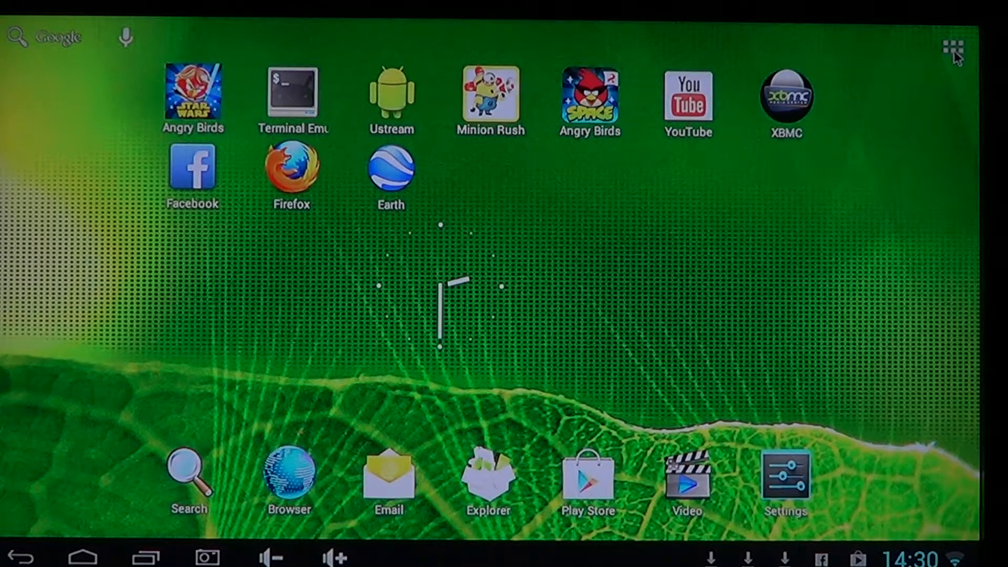
click(954, 46)
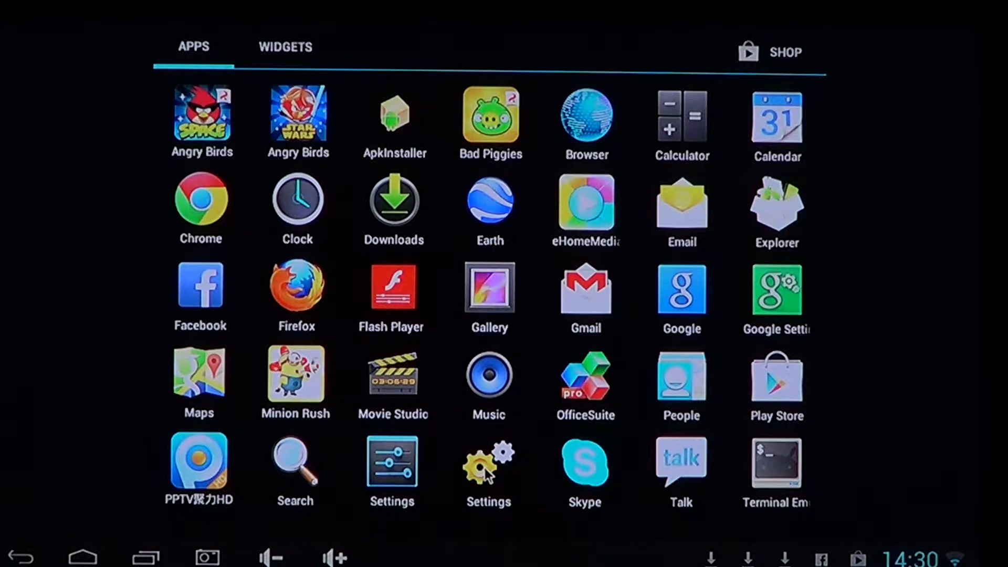
- Launch the gear-pinwheel Settings app and show its System category
click(487, 463)
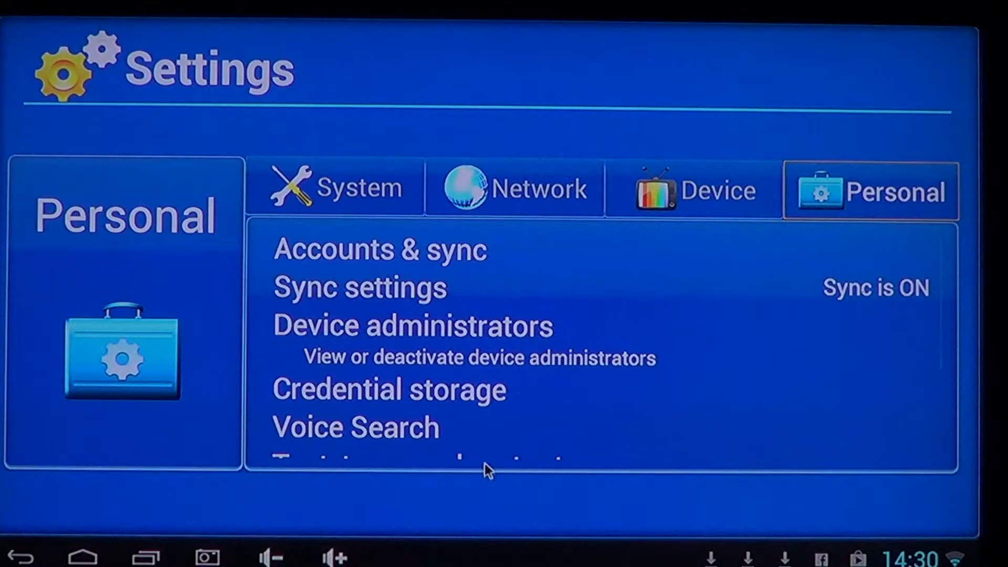
scroll(down, 3)
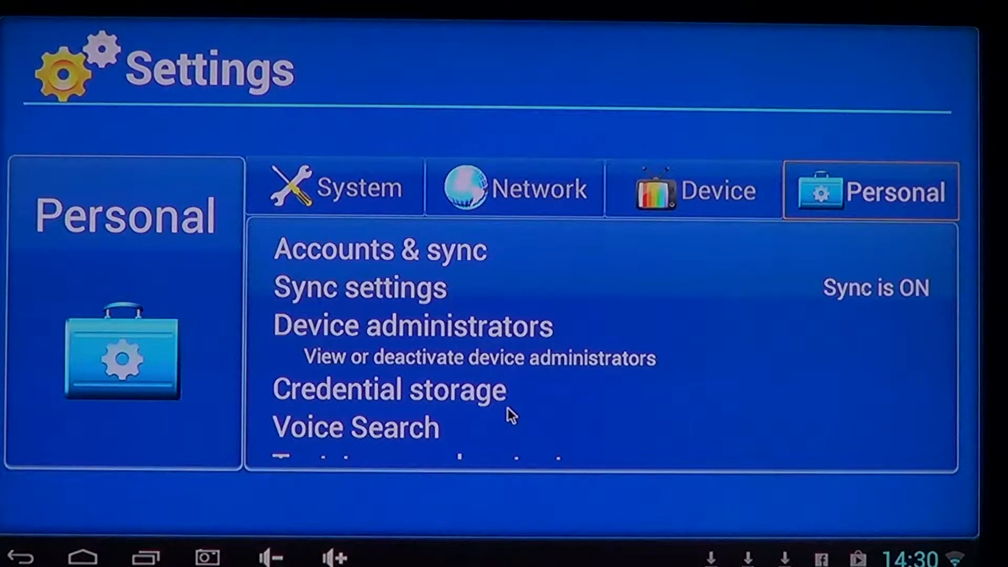
mouse_move(158, 218)
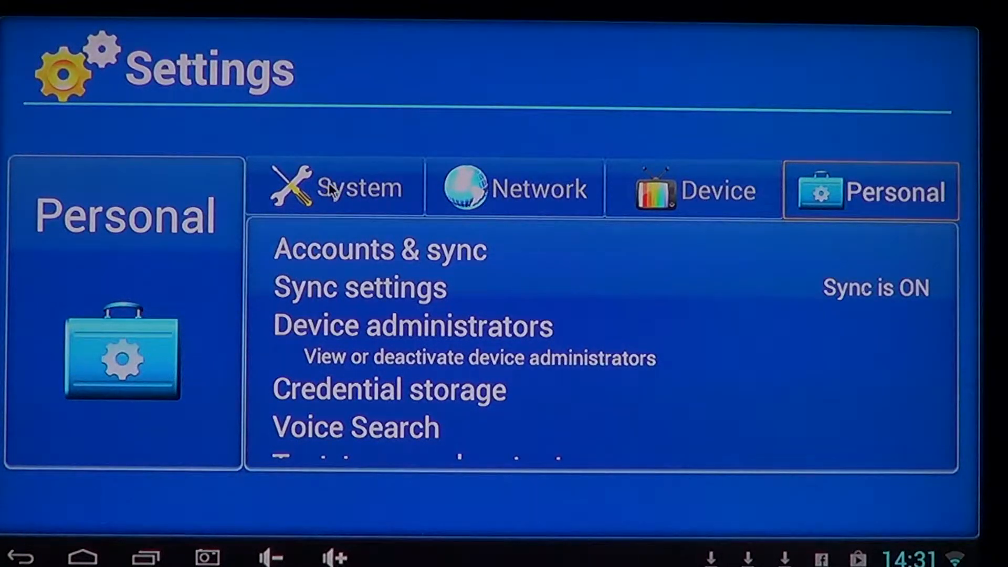
click(334, 188)
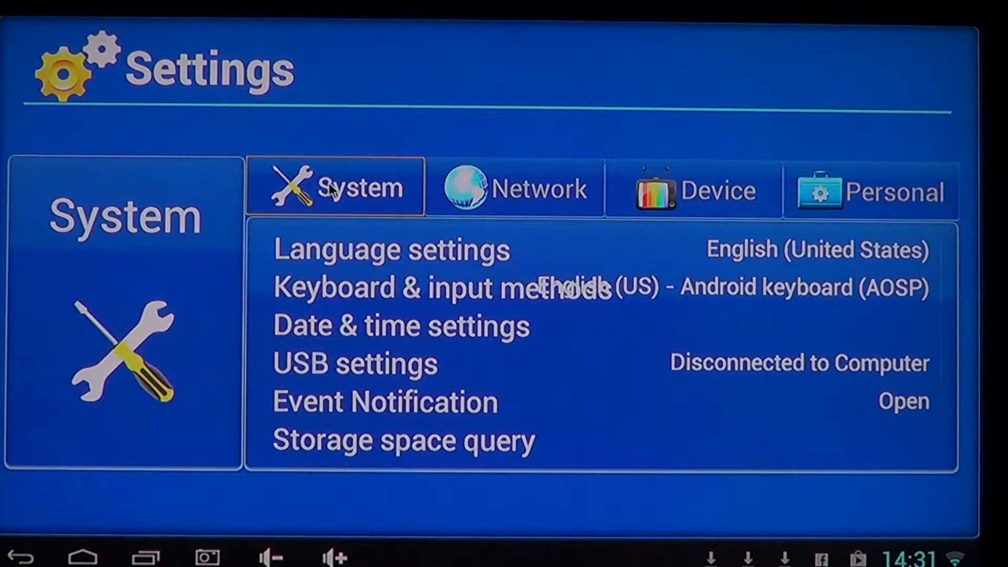
mouse_move(372, 297)
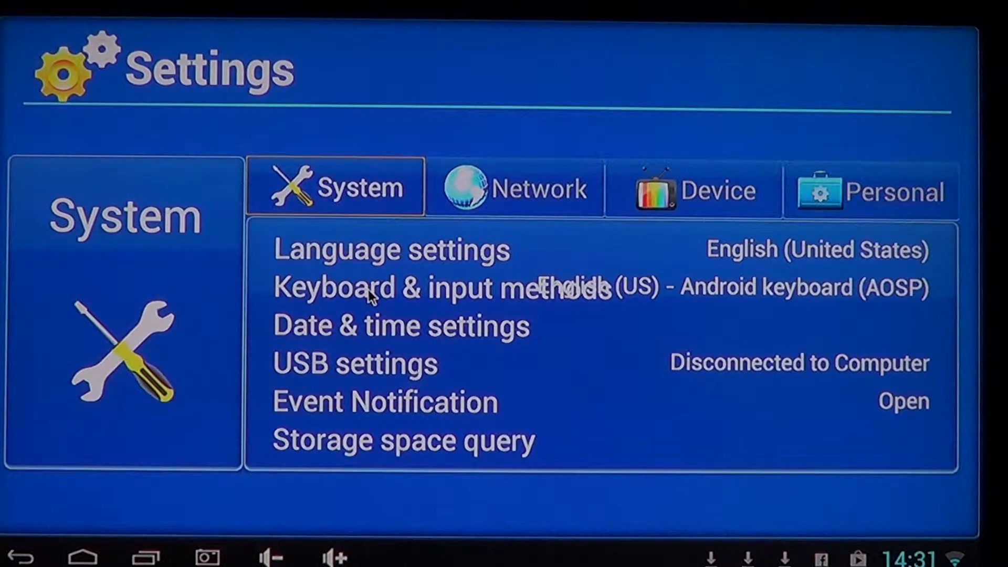
mouse_move(508, 197)
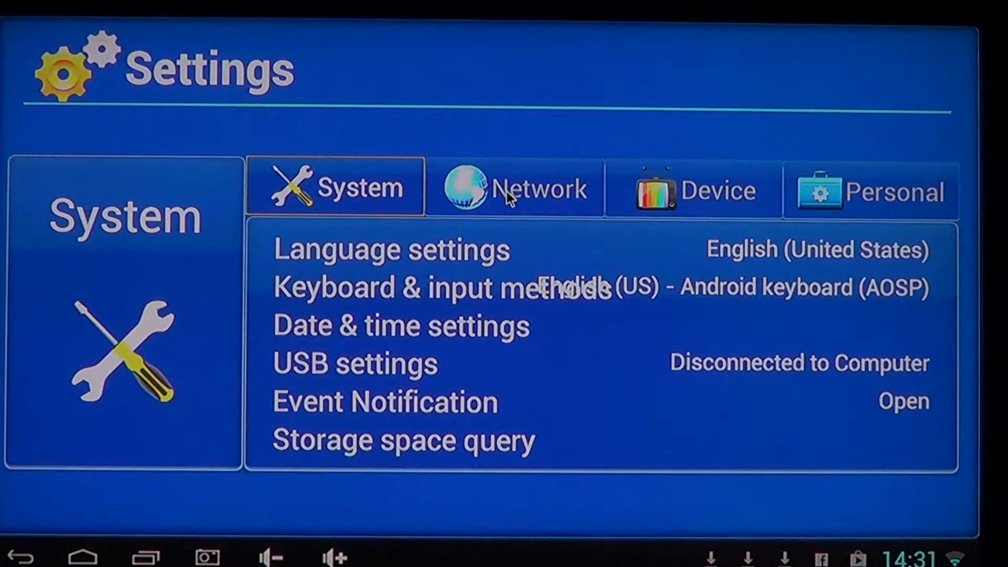
- Switch to the Network category and view the Portable hotspot page, hotspot off
click(514, 189)
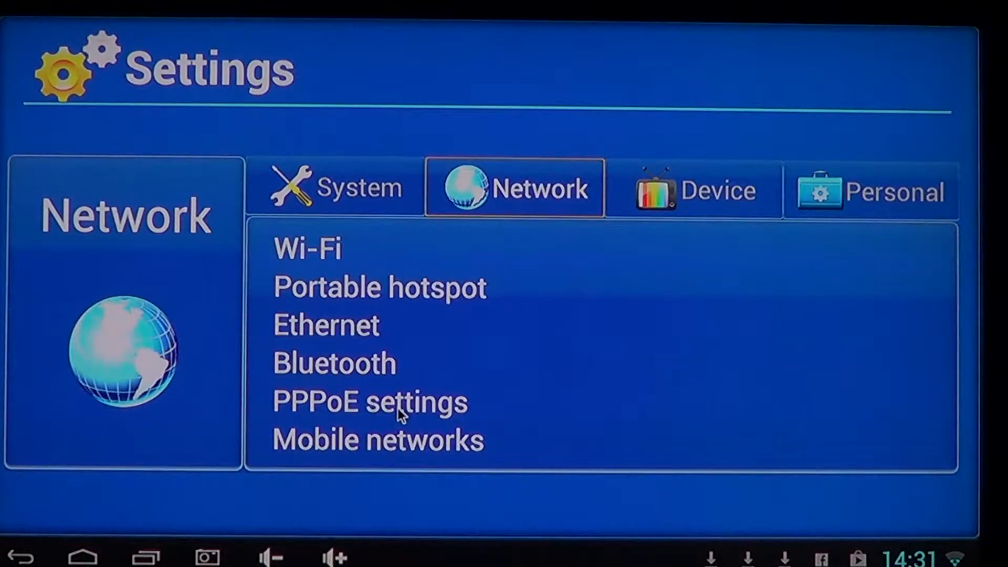
mouse_move(444, 281)
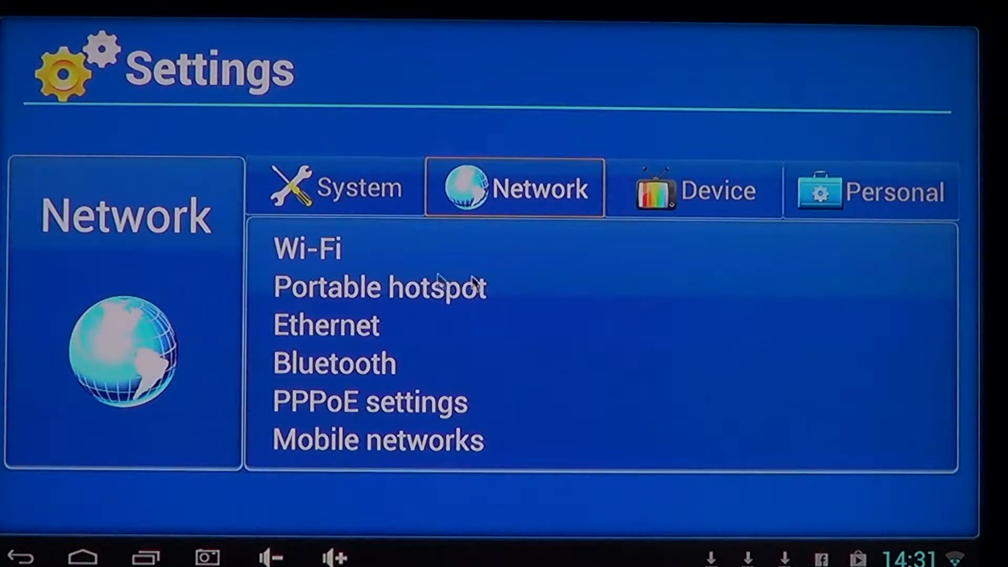
click(379, 287)
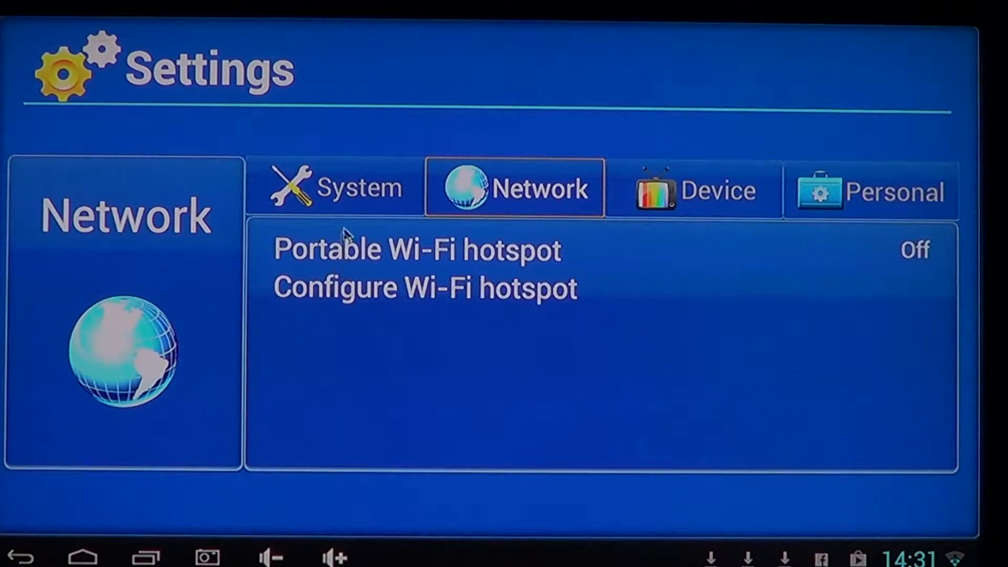
mouse_move(353, 253)
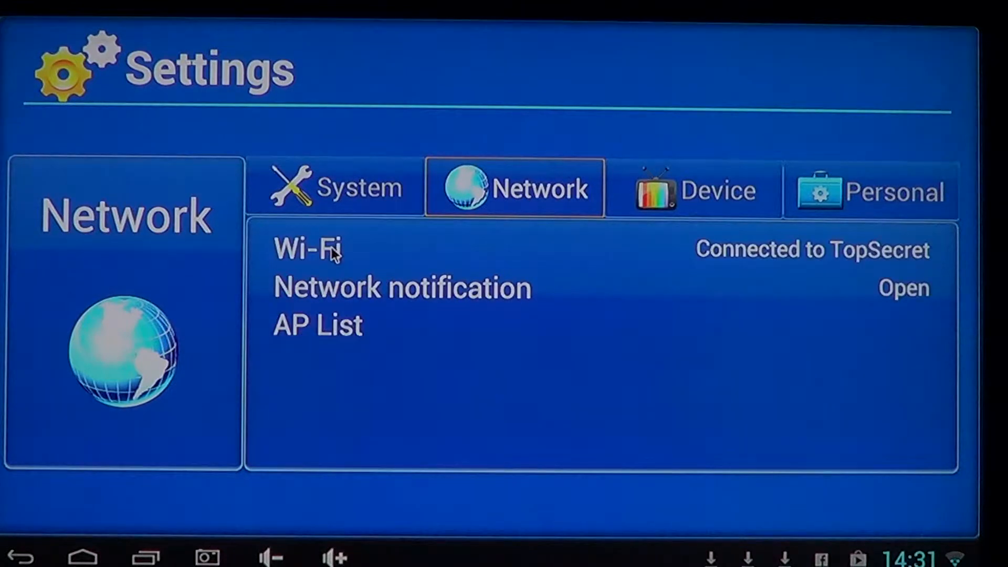
mouse_move(9, 522)
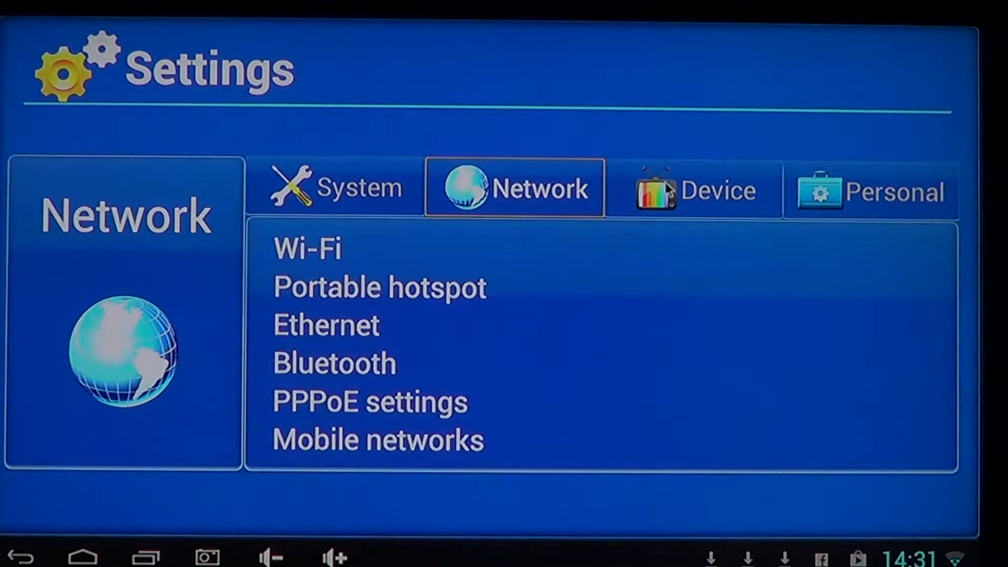
- Switch to the Device category listing sound, display, screen and USB connection
click(692, 189)
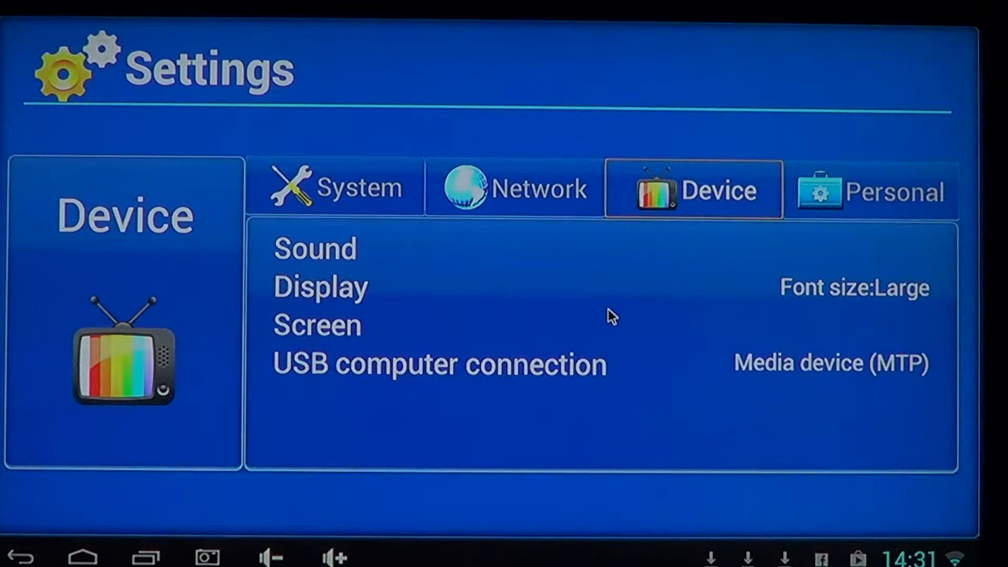
mouse_move(542, 449)
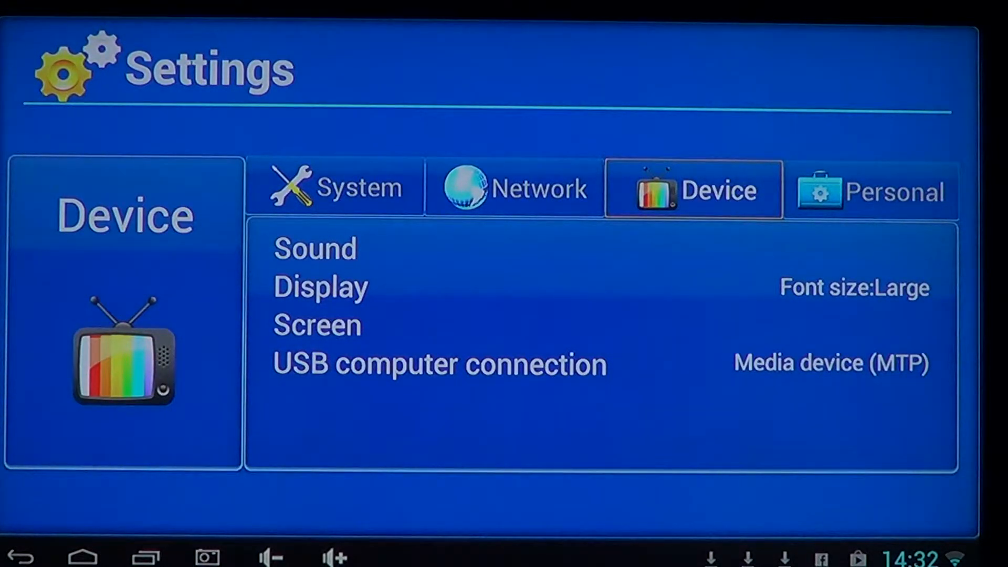
mouse_move(705, 438)
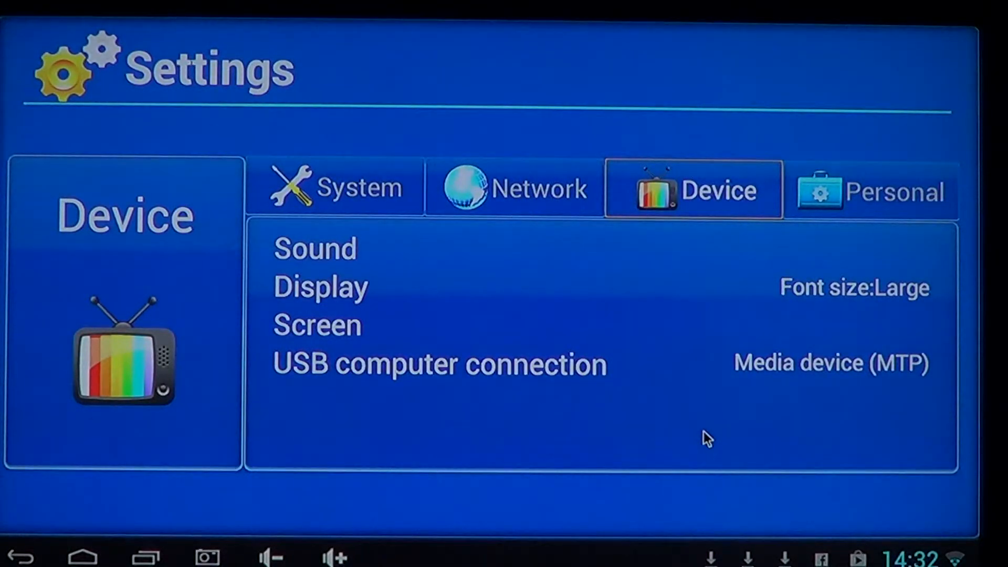
mouse_move(770, 272)
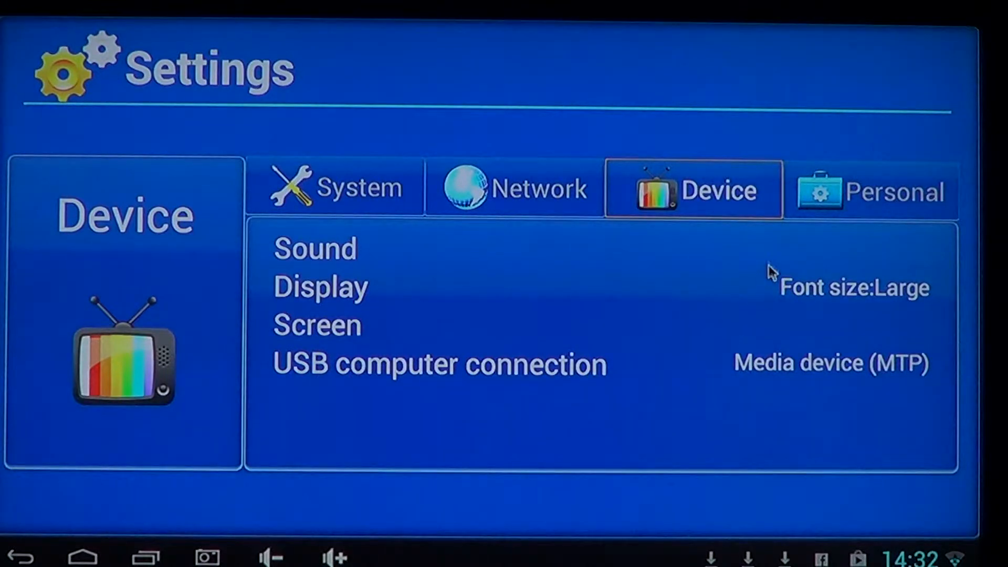
- Open the Personal category and scroll down to backup, factory reset and About tablet
click(870, 190)
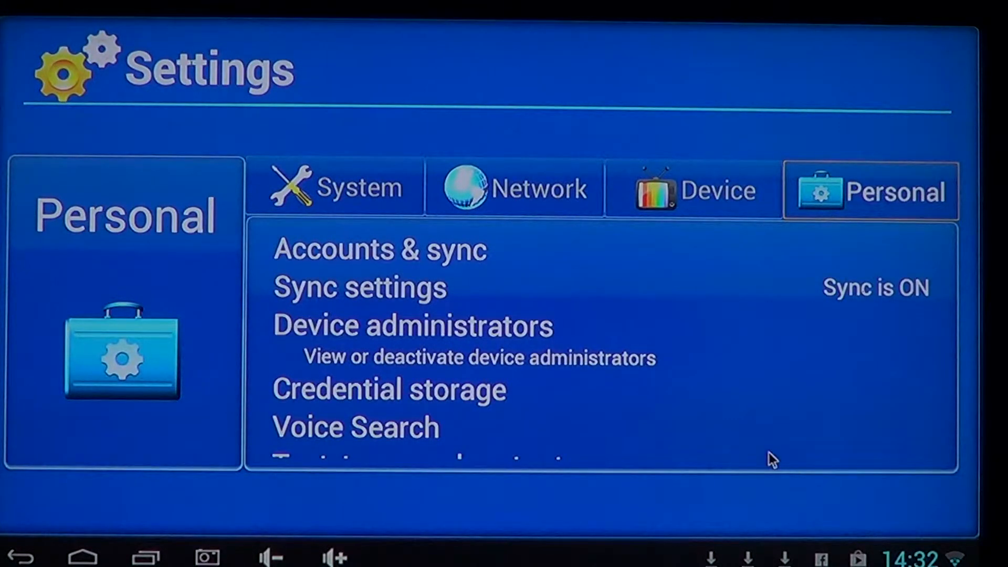
scroll(down, 3)
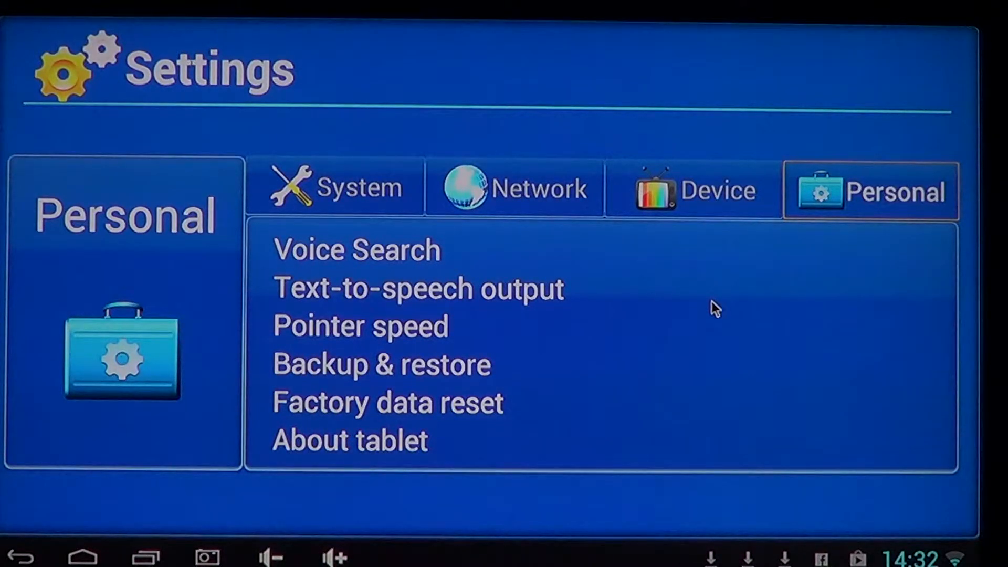
mouse_move(673, 103)
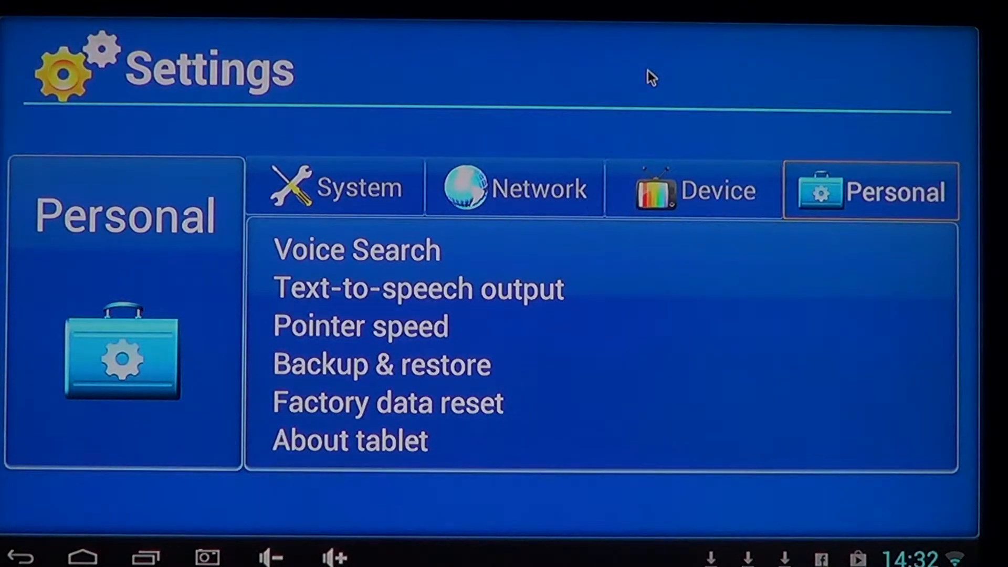
mouse_move(641, 156)
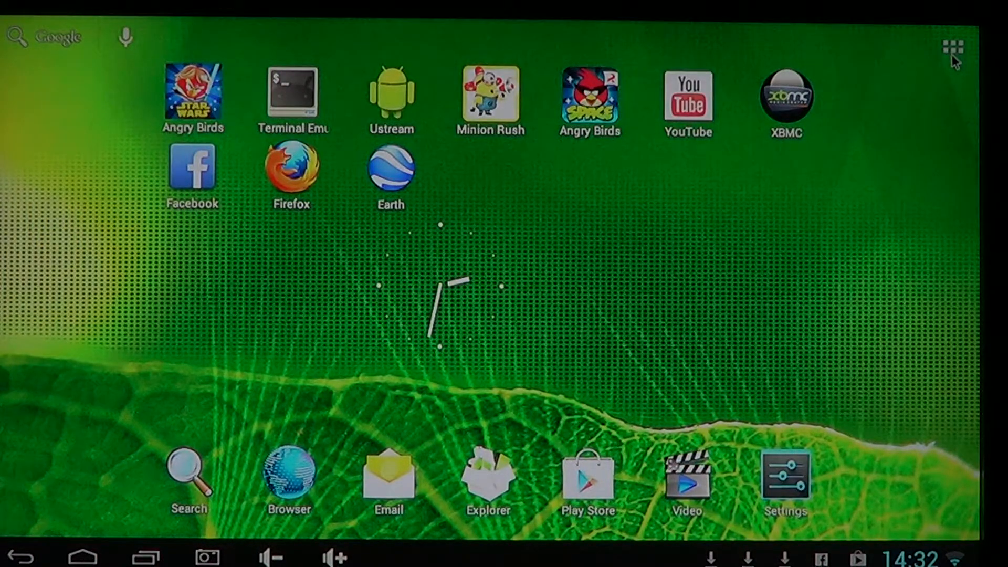
- Open the app drawer and pick the slider-style standard Settings app
click(953, 46)
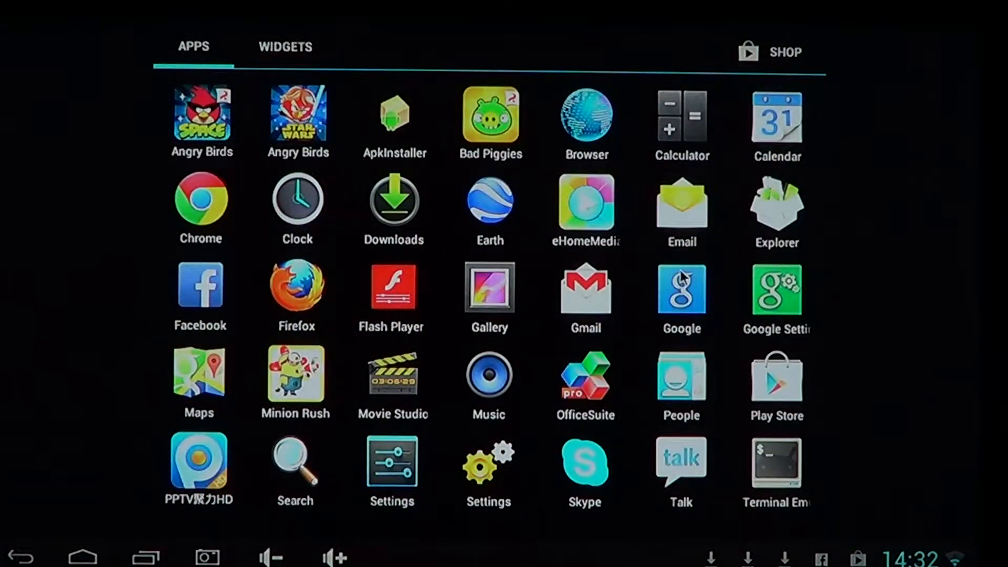
mouse_move(507, 463)
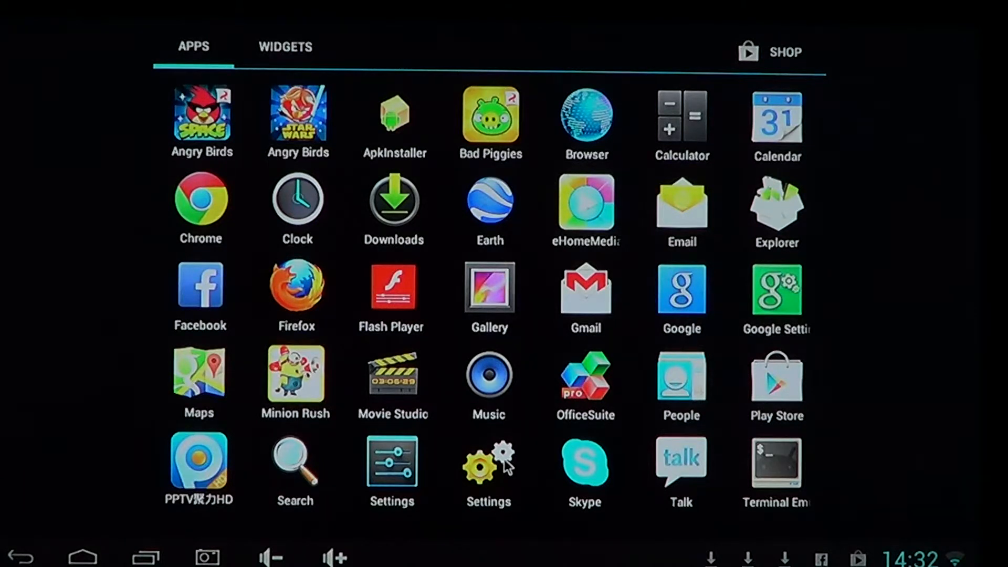
mouse_move(515, 479)
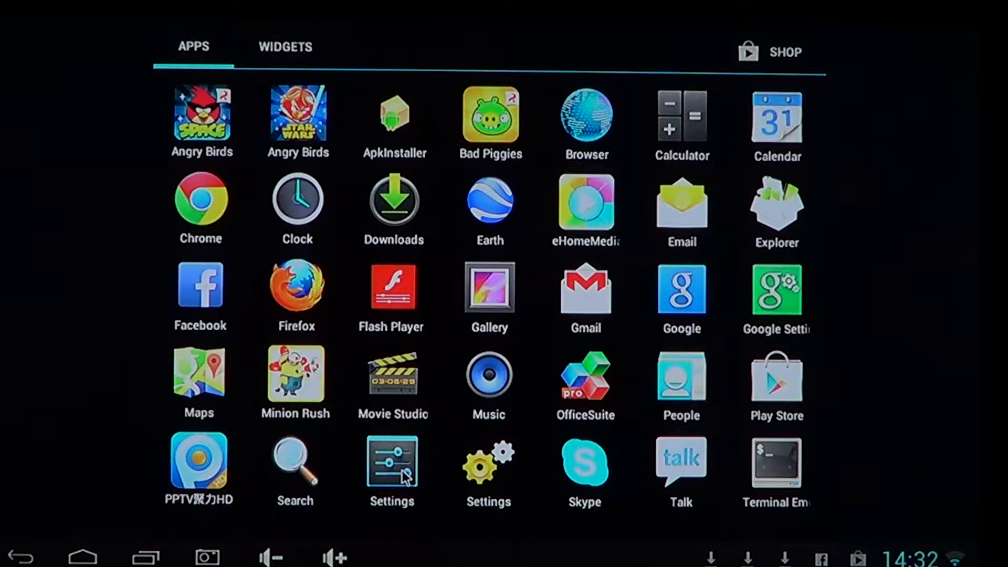
click(392, 463)
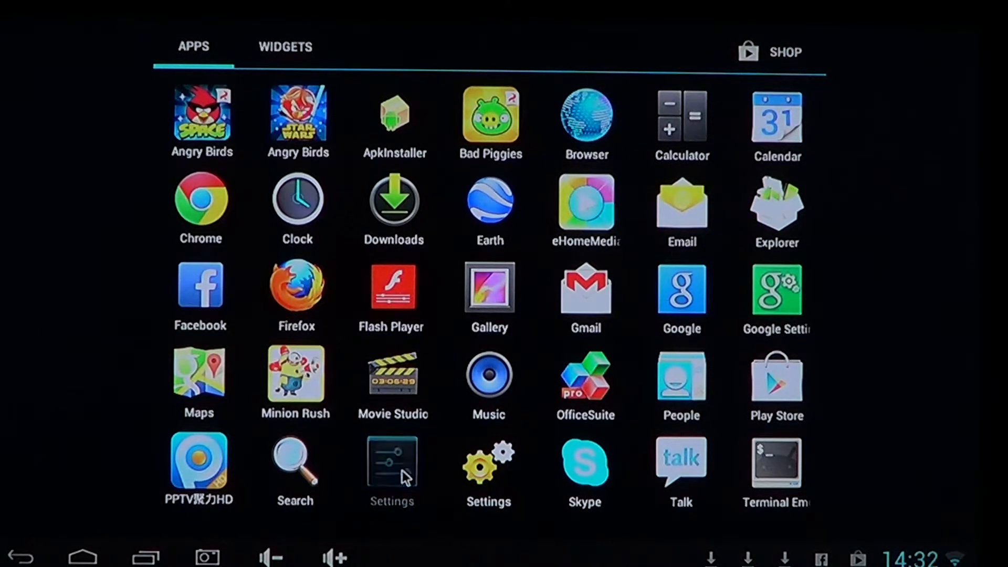
- Open standard Settings on the Wi-Fi list, then open and cancel the add-network form
click(391, 465)
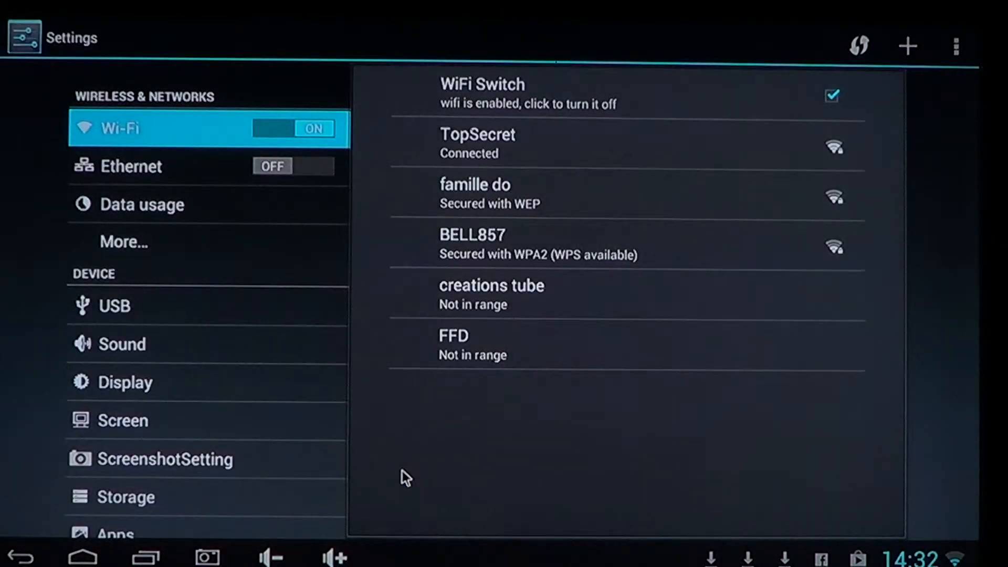
scroll(down, 3)
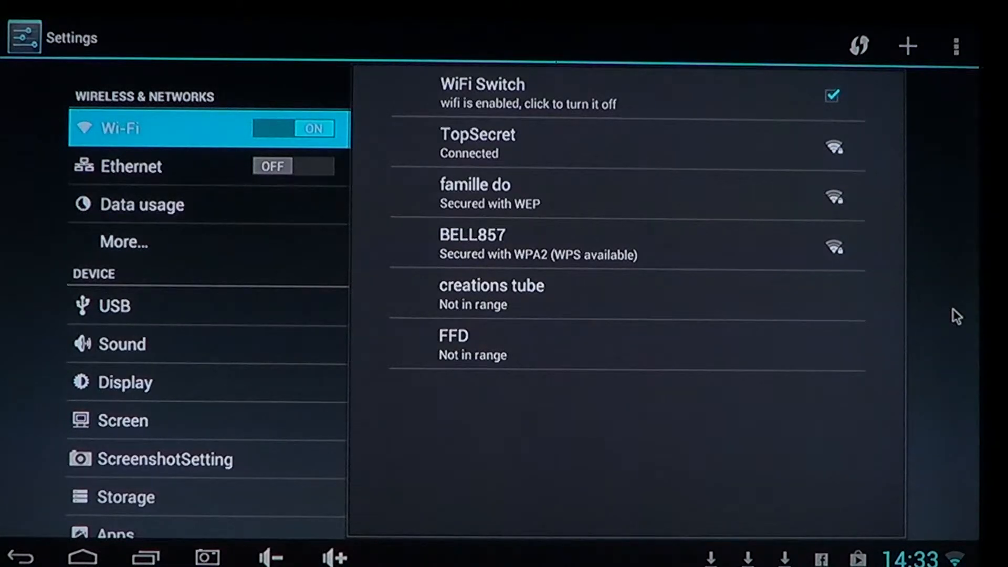
mouse_move(945, 242)
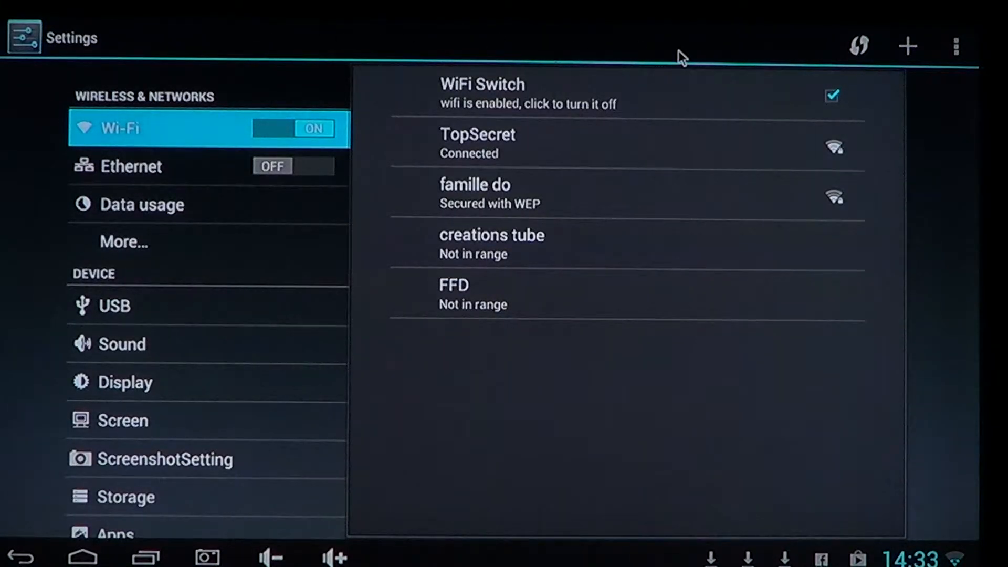
click(957, 46)
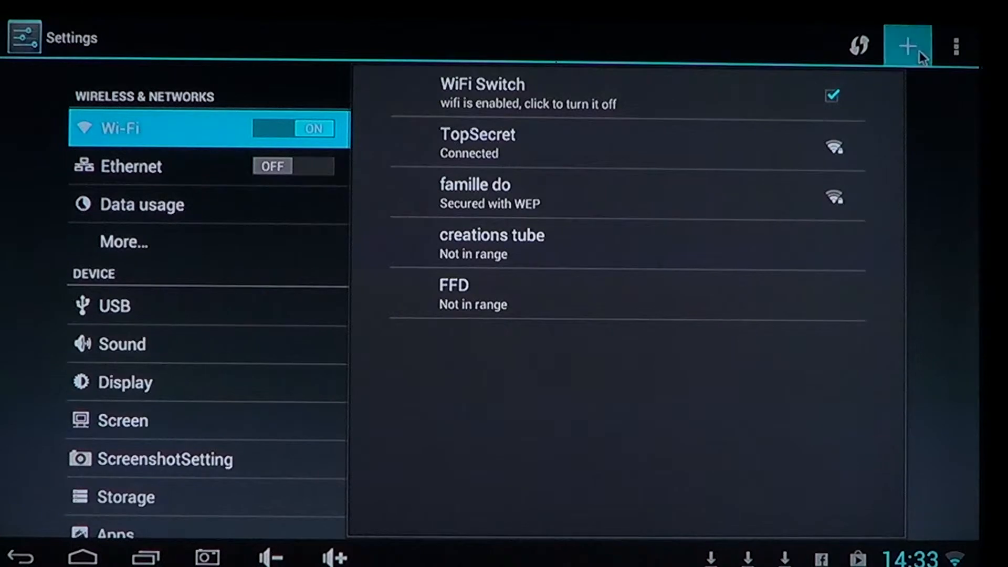
click(907, 46)
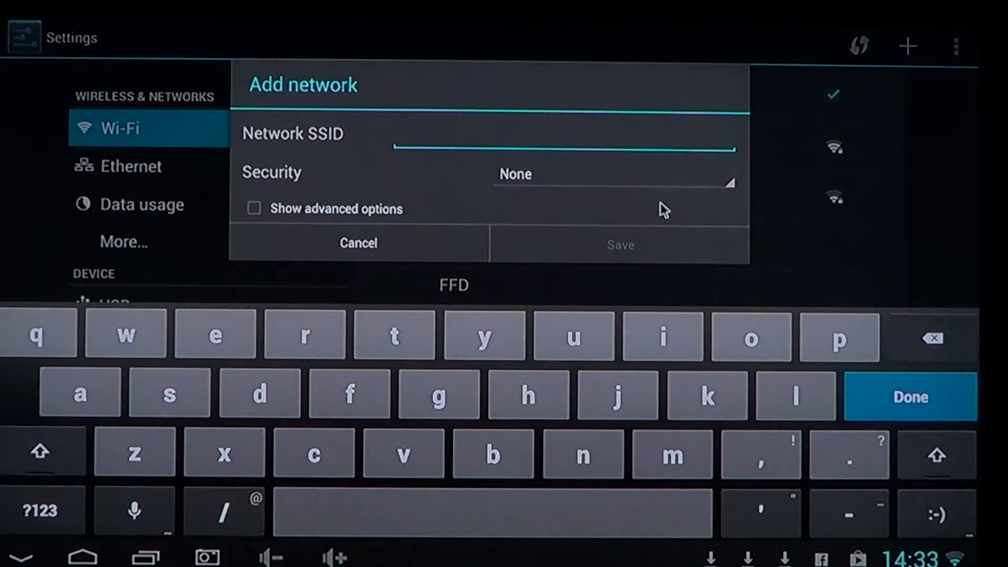
click(358, 243)
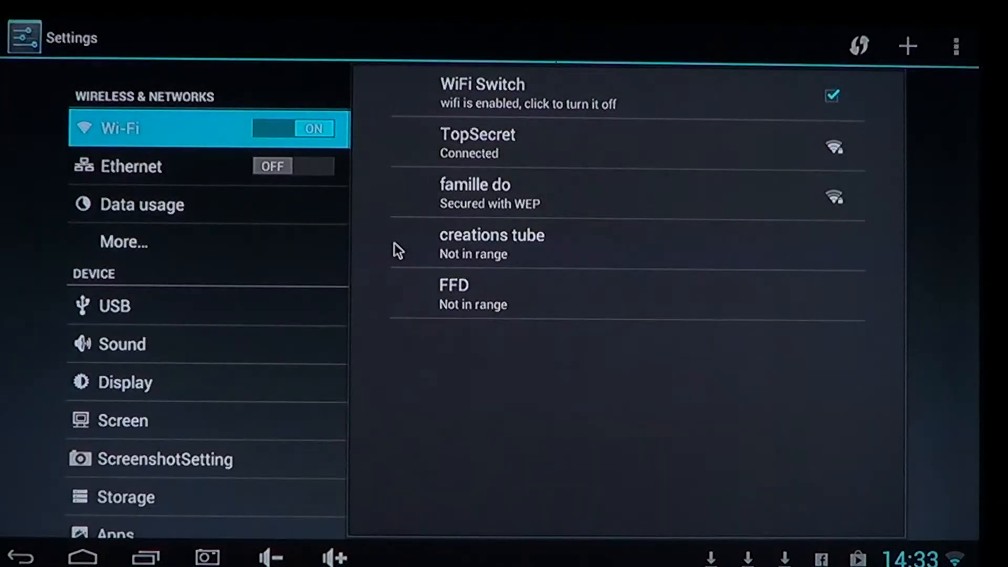
mouse_move(166, 32)
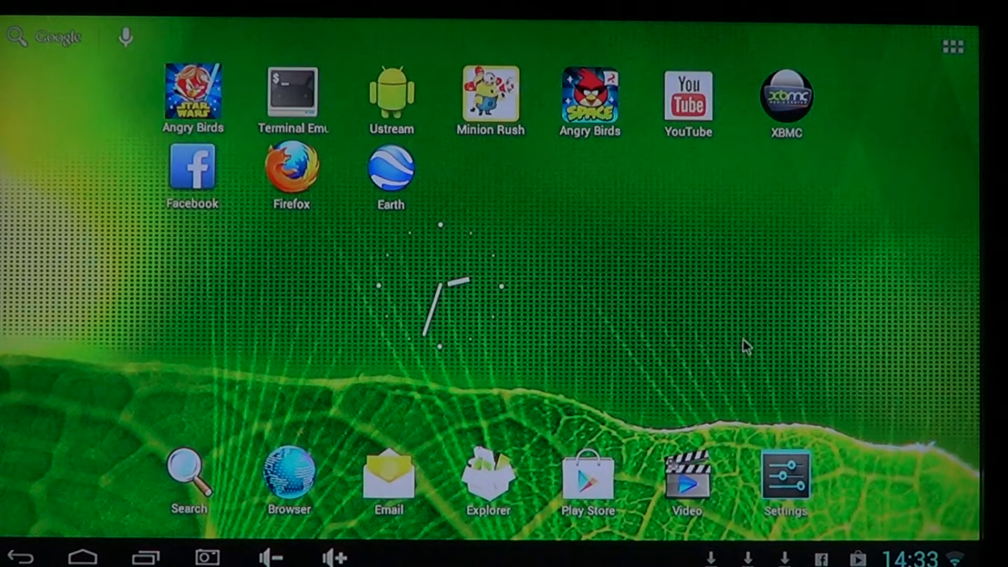
mouse_move(954, 112)
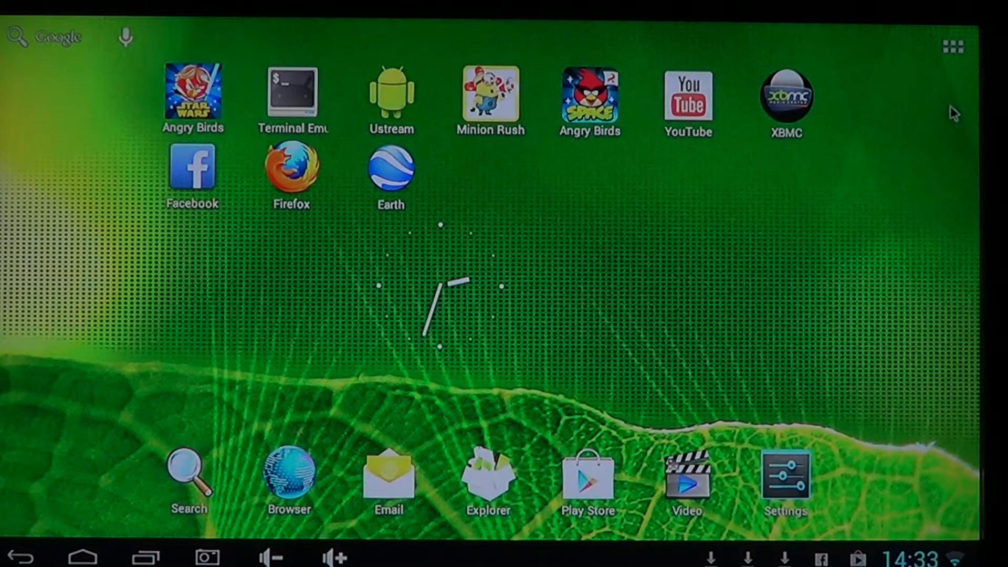
- Pin the gear-pinwheel Settings shortcut on the home screen above the dock's Settings icon
click(954, 46)
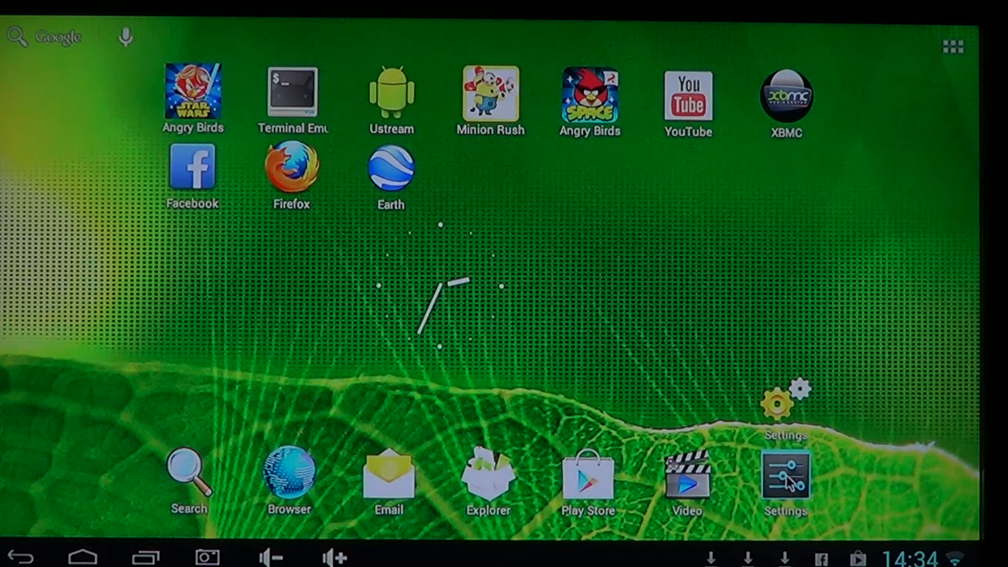
mouse_move(655, 364)
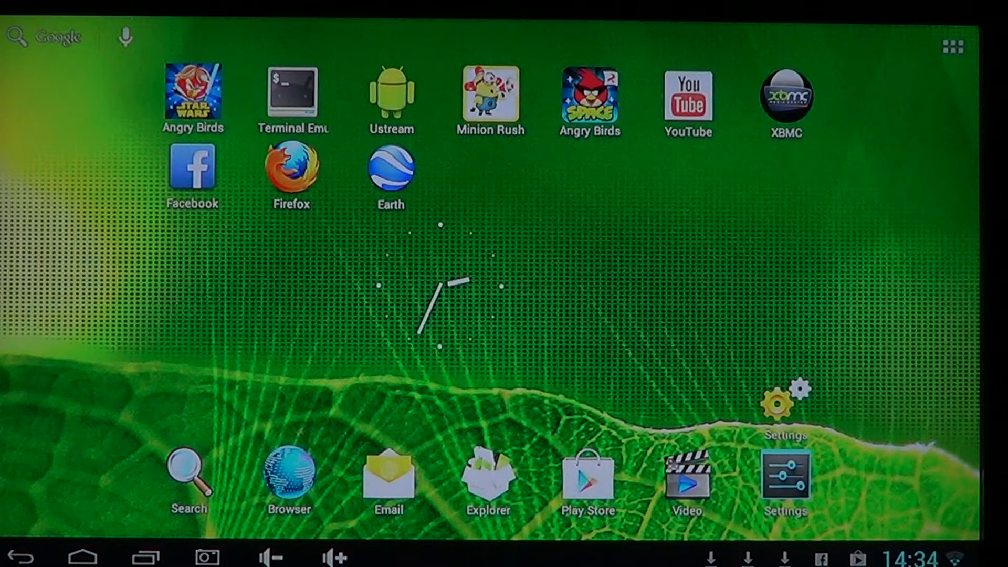
mouse_move(630, 280)
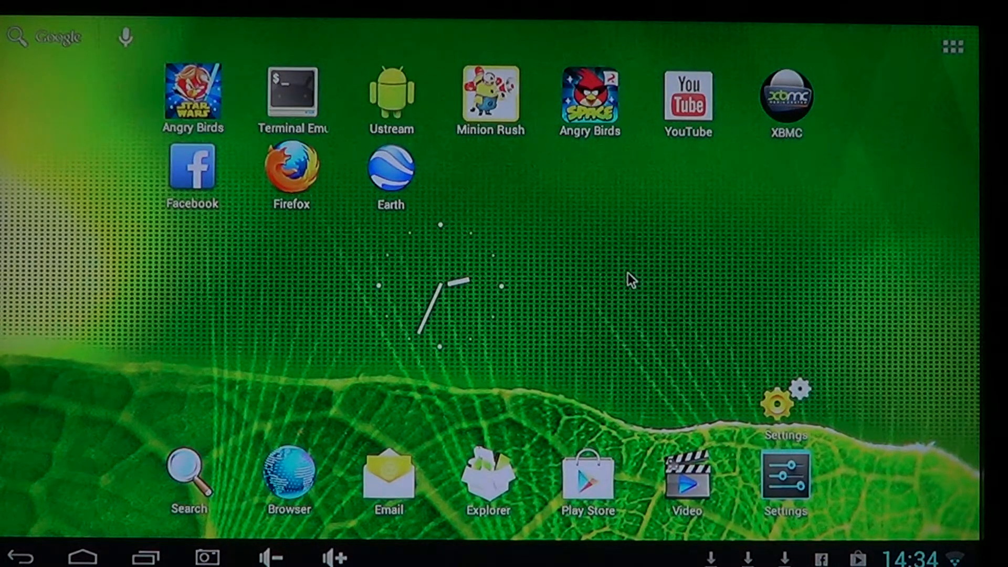
mouse_move(653, 249)
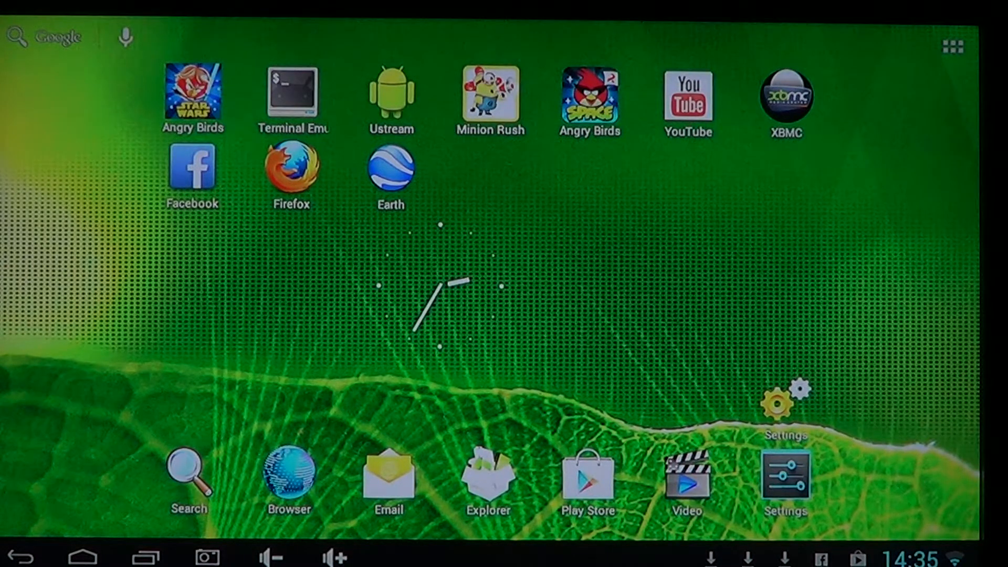
mouse_move(783, 551)
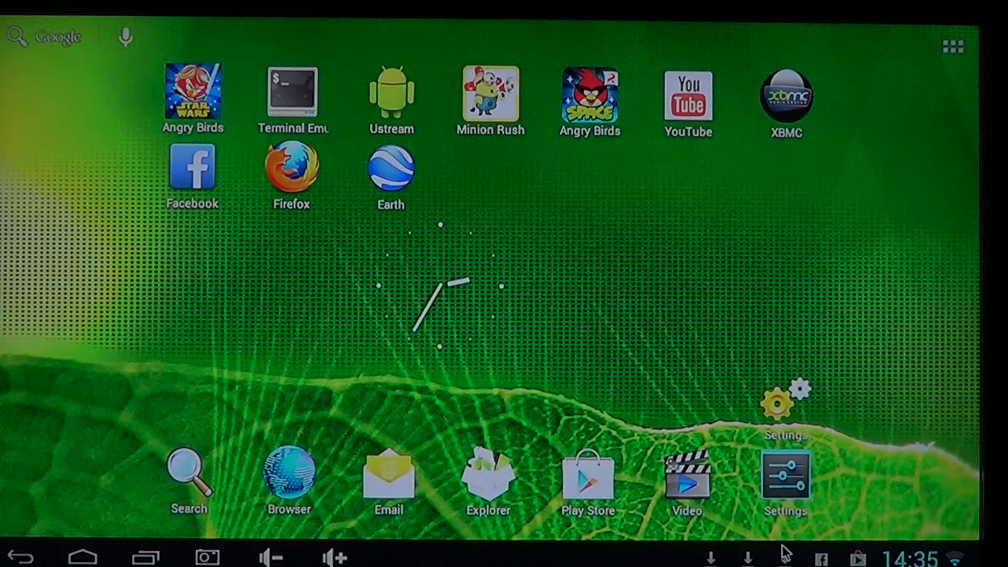
- Launch standard Settings from the dock, showing Wi-Fi with TopSecret connected
click(786, 477)
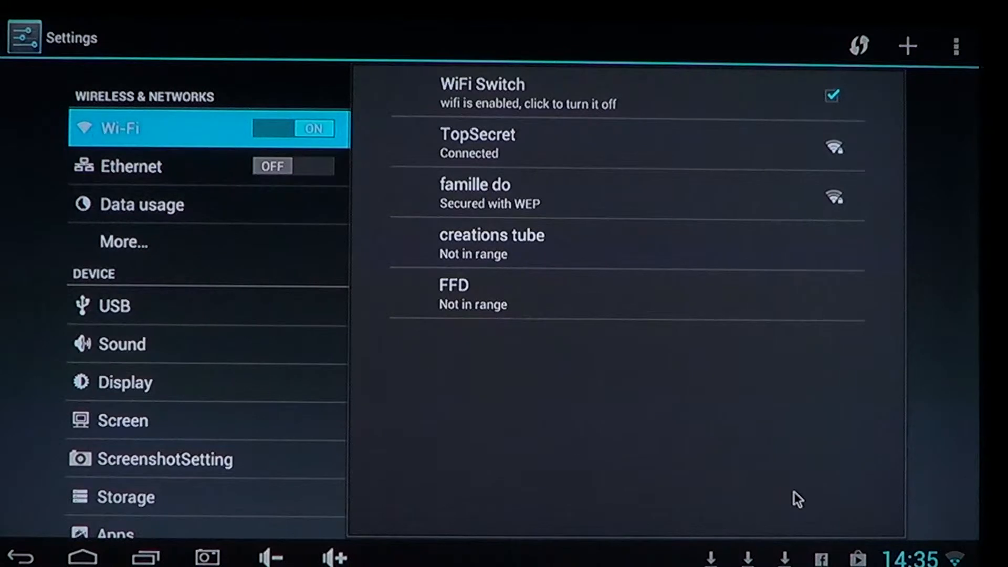
mouse_move(949, 259)
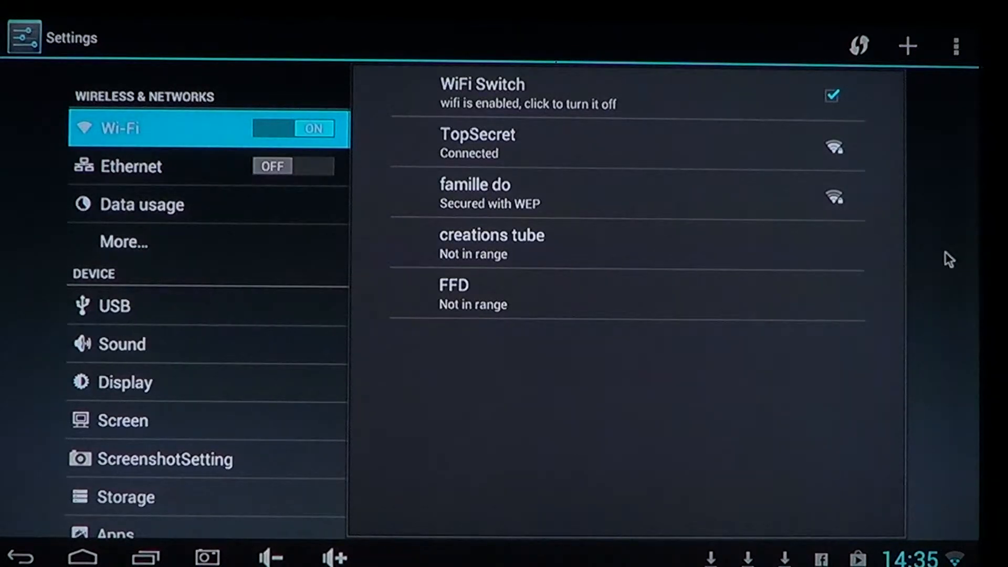